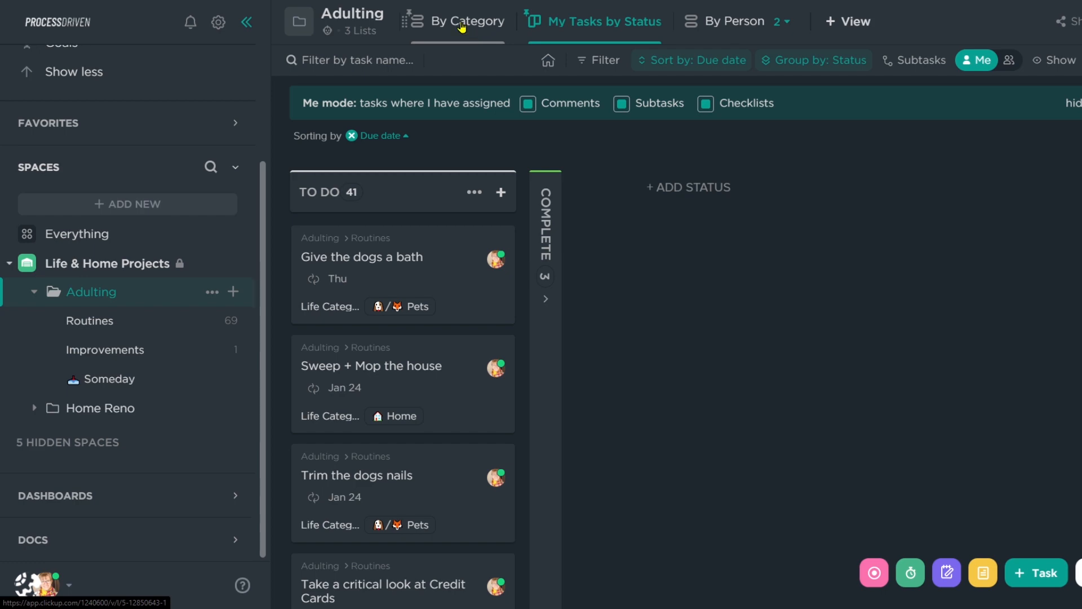
Switch to the By Category view and collapse, then re-expand, the Sanity group.
left_click(471, 21)
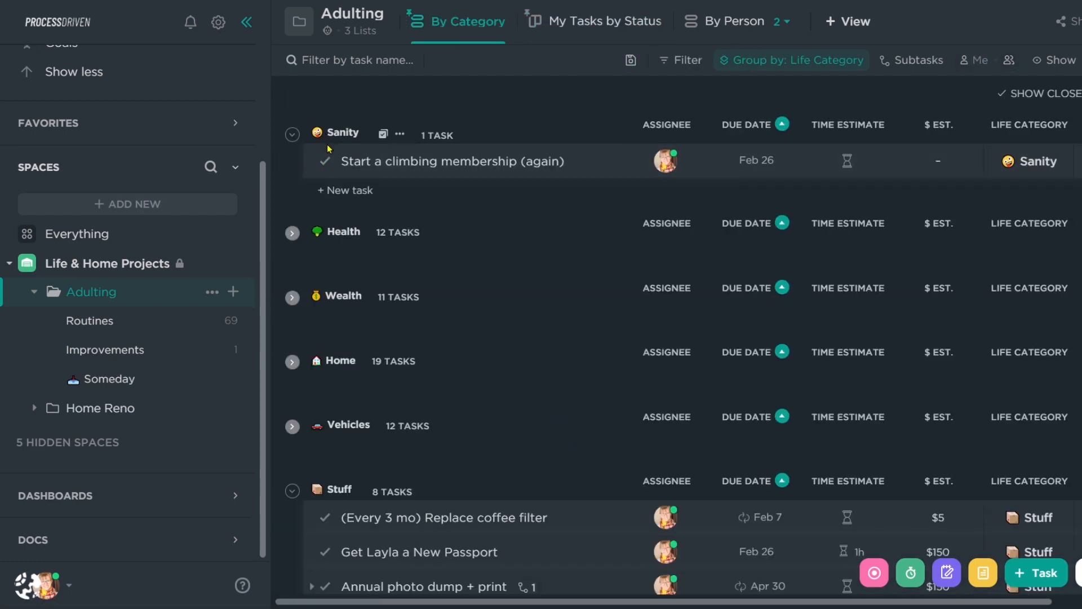
scroll("down", 3)
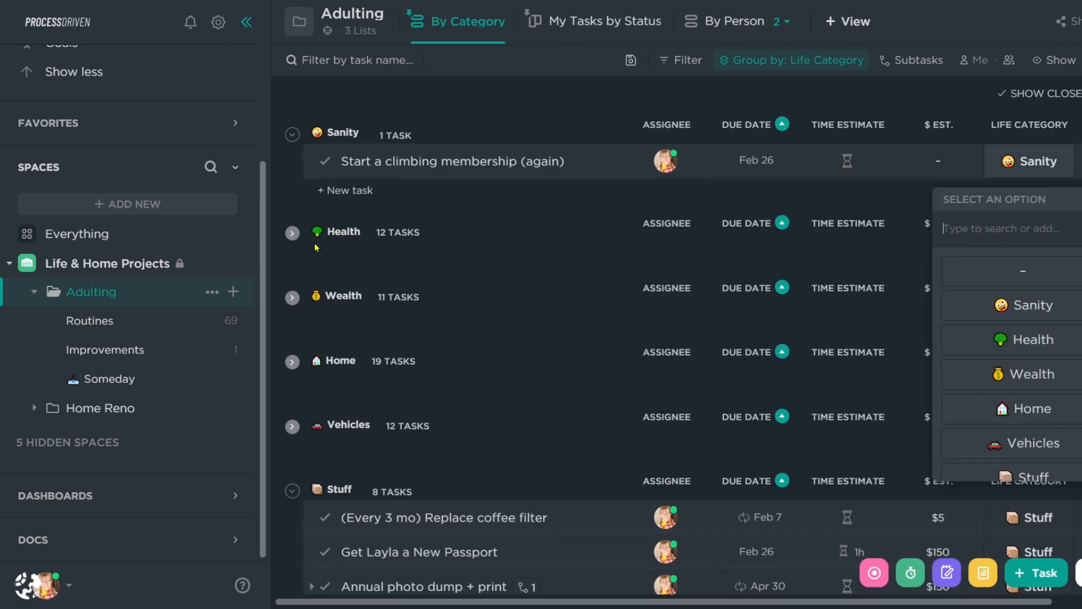
left_click(290, 134)
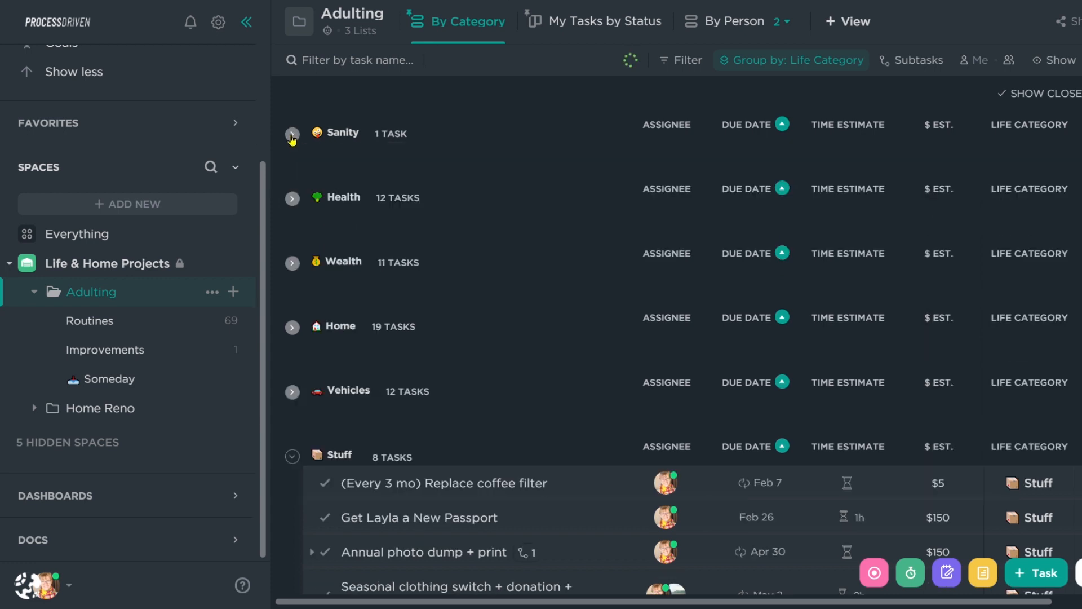
left_click(291, 134)
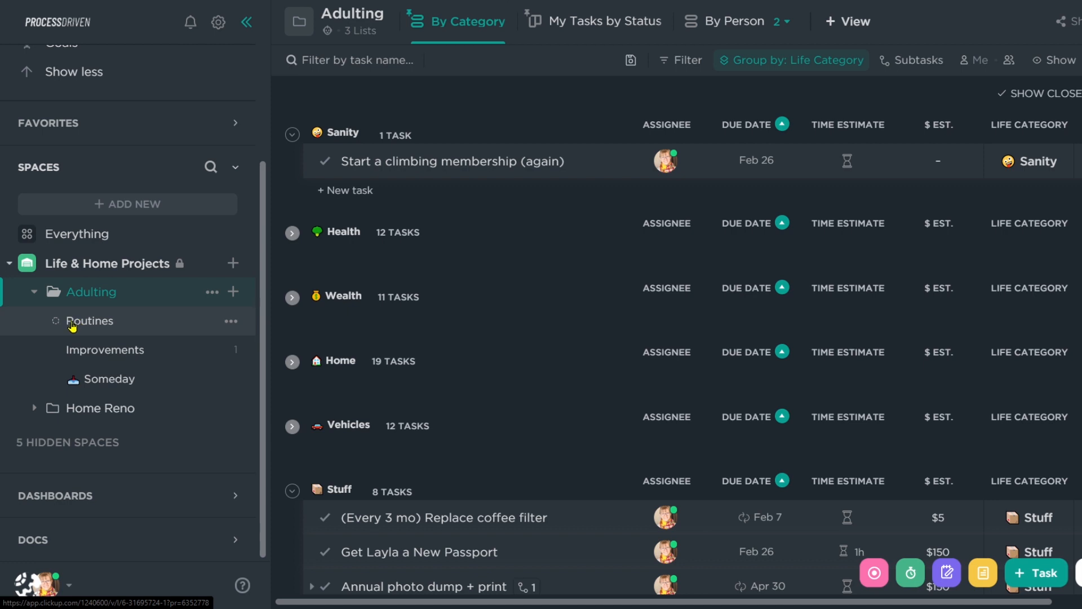
Show each task's source list name (Routines or Improvements) in the By Category view.
left_click(1055, 60)
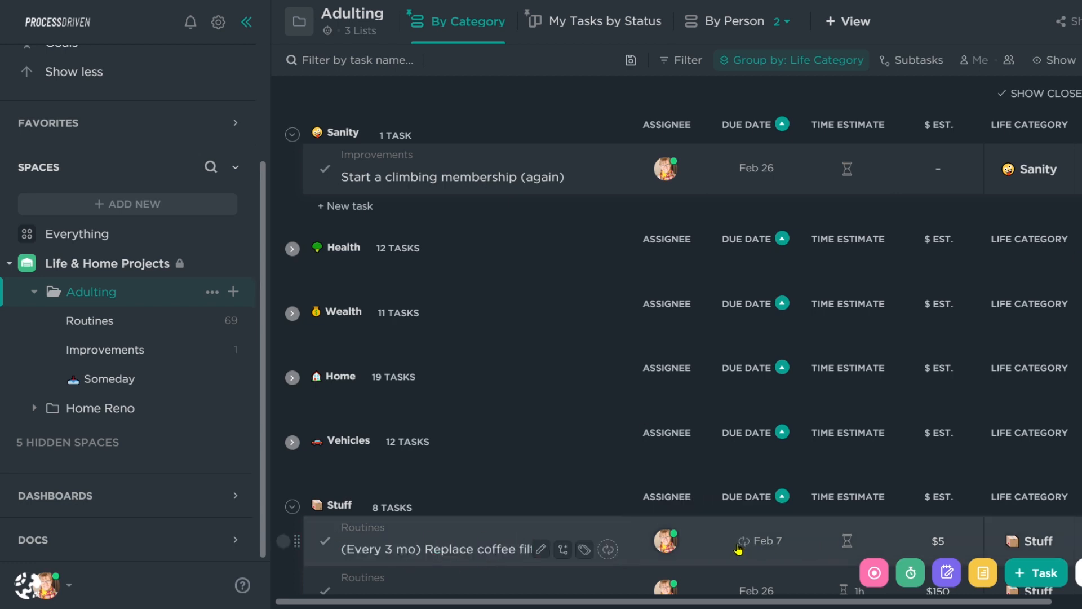
mouse_move(739, 549)
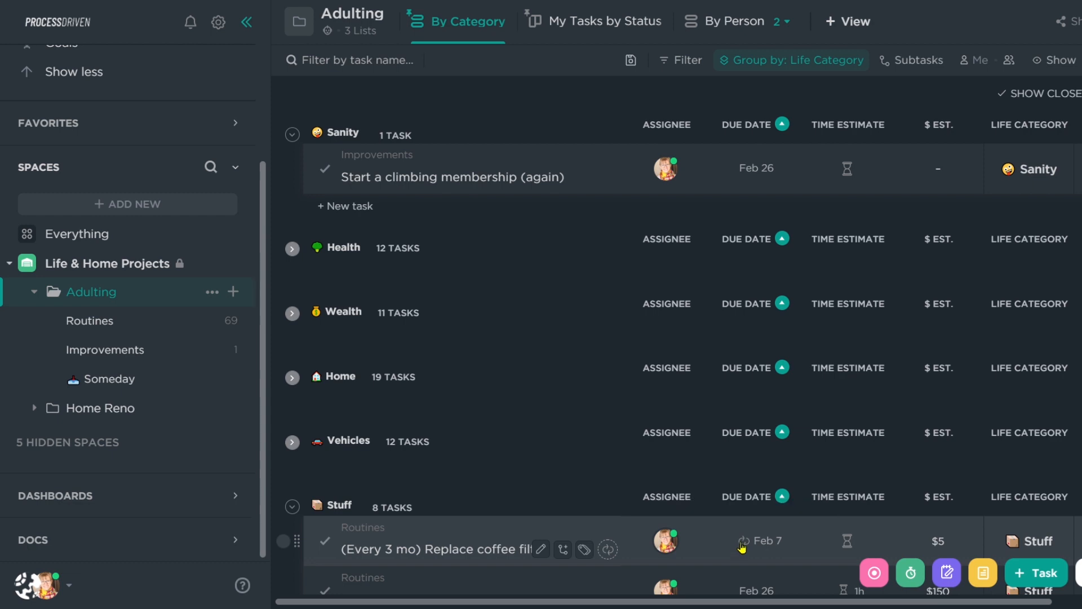
mouse_move(577, 510)
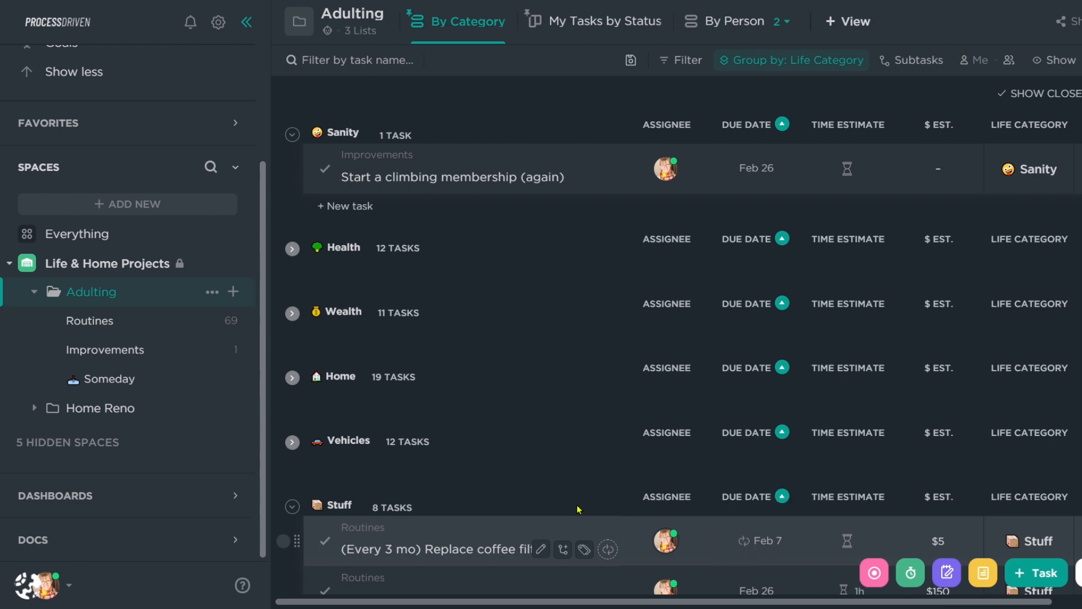
mouse_move(735, 549)
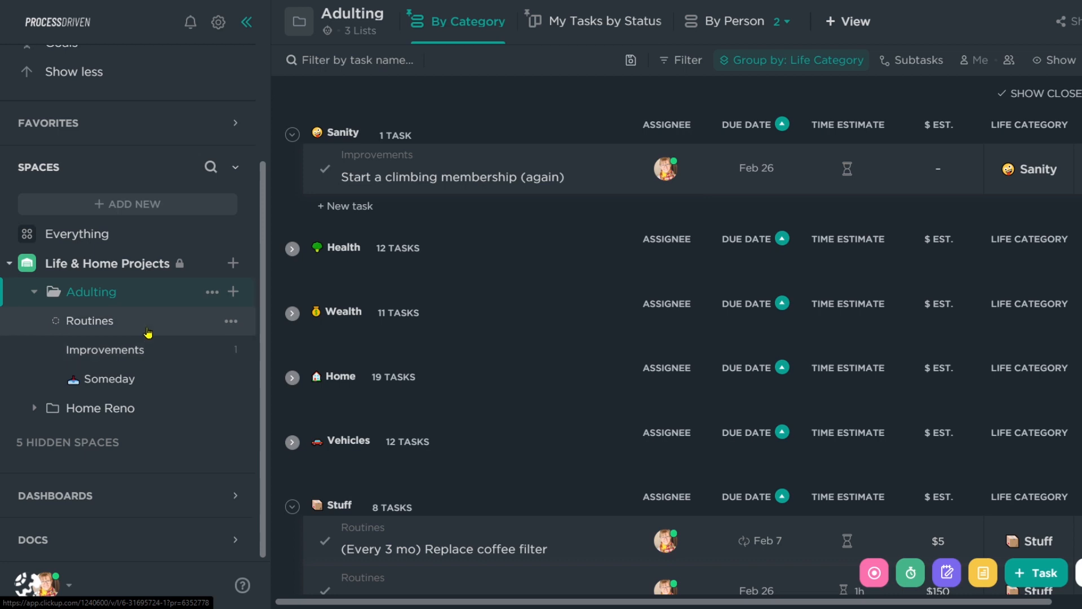
mouse_move(121, 328)
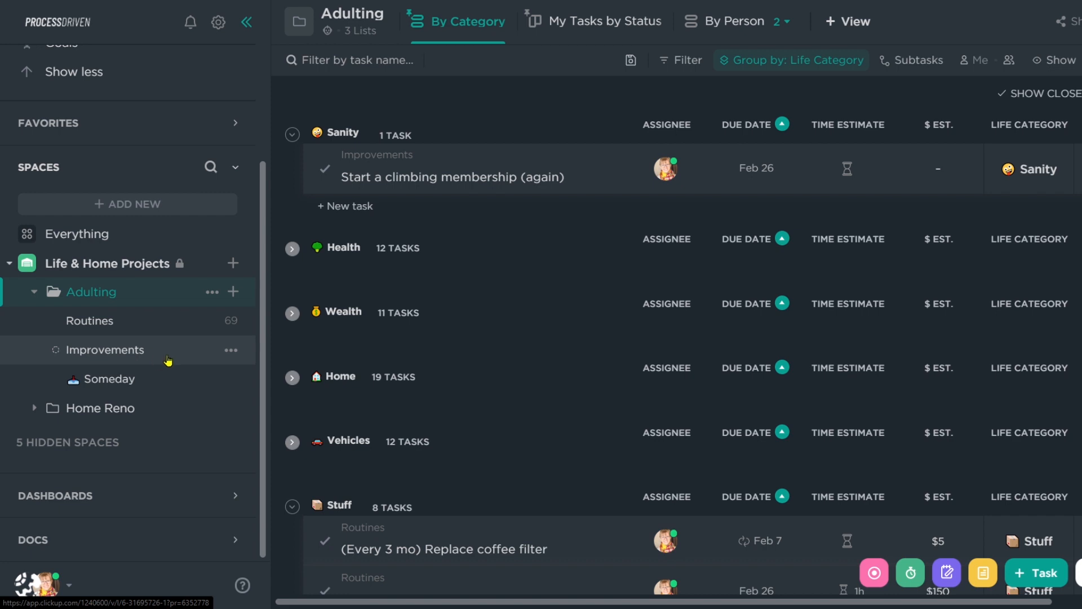
mouse_move(167, 356)
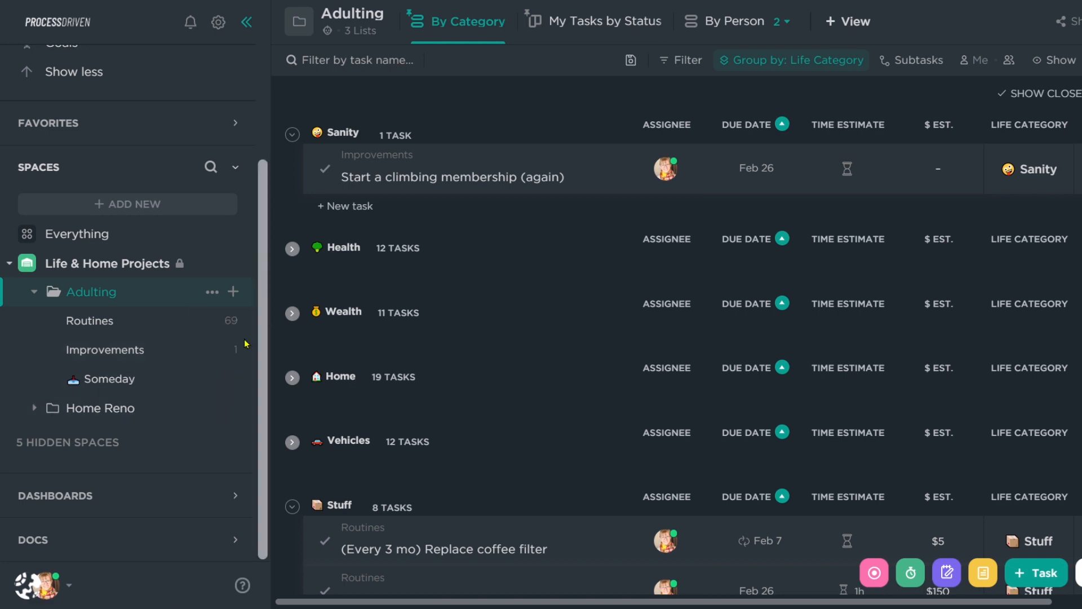
mouse_move(158, 408)
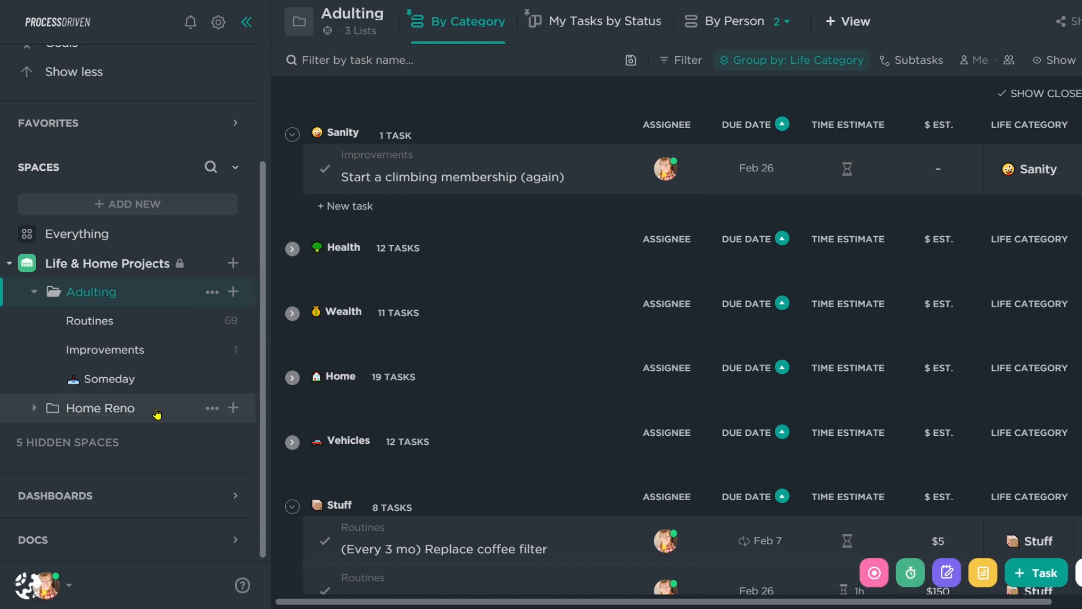
mouse_move(99, 408)
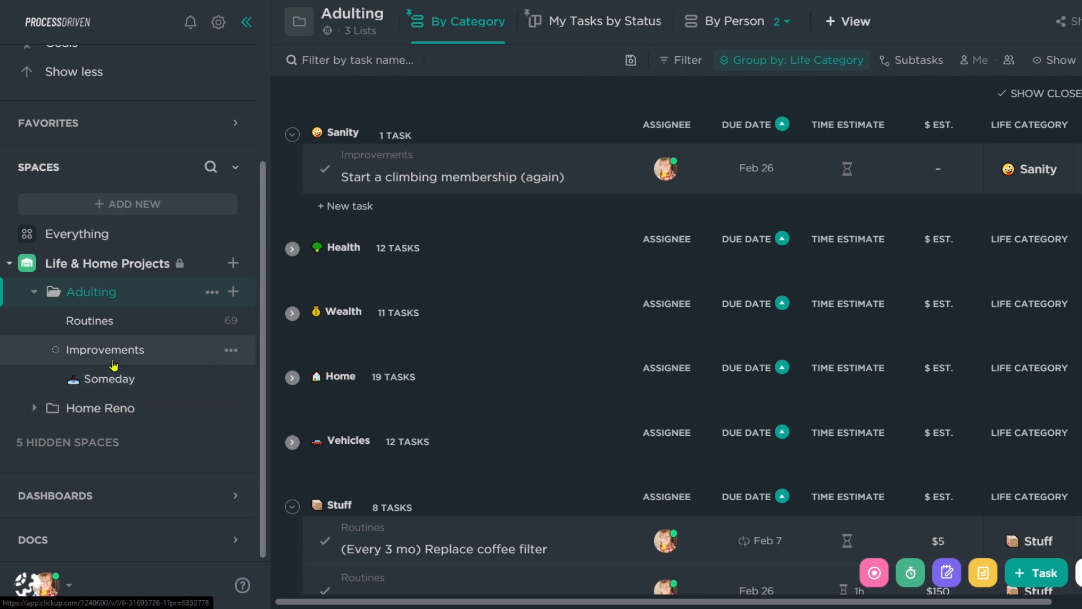
mouse_move(177, 358)
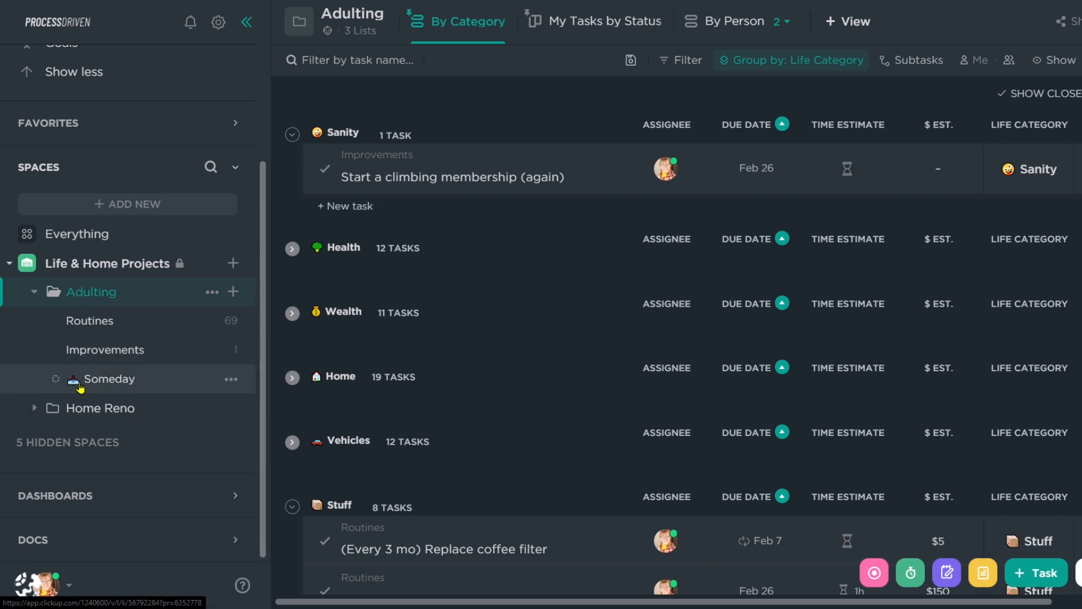
Open the Someday list under Adulting, showing its single Idea task in To Do.
left_click(108, 378)
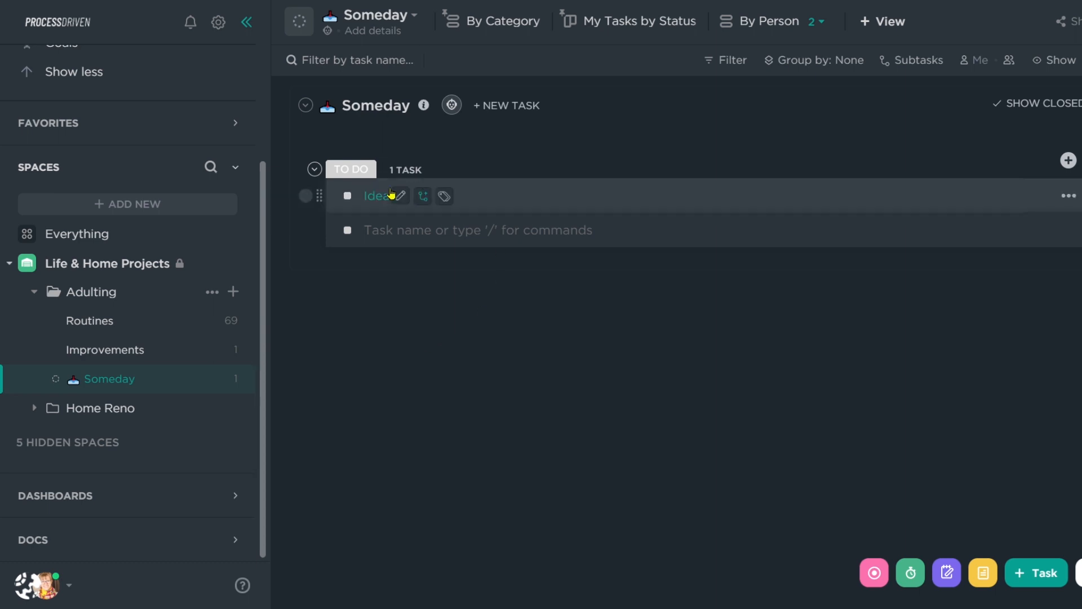
mouse_move(727, 419)
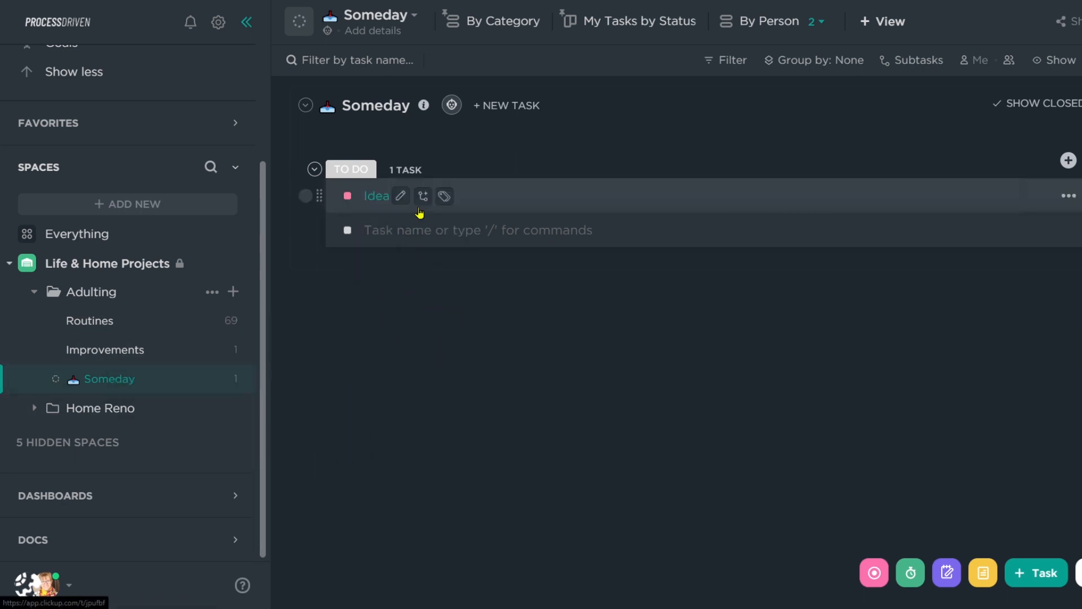
mouse_move(290, 307)
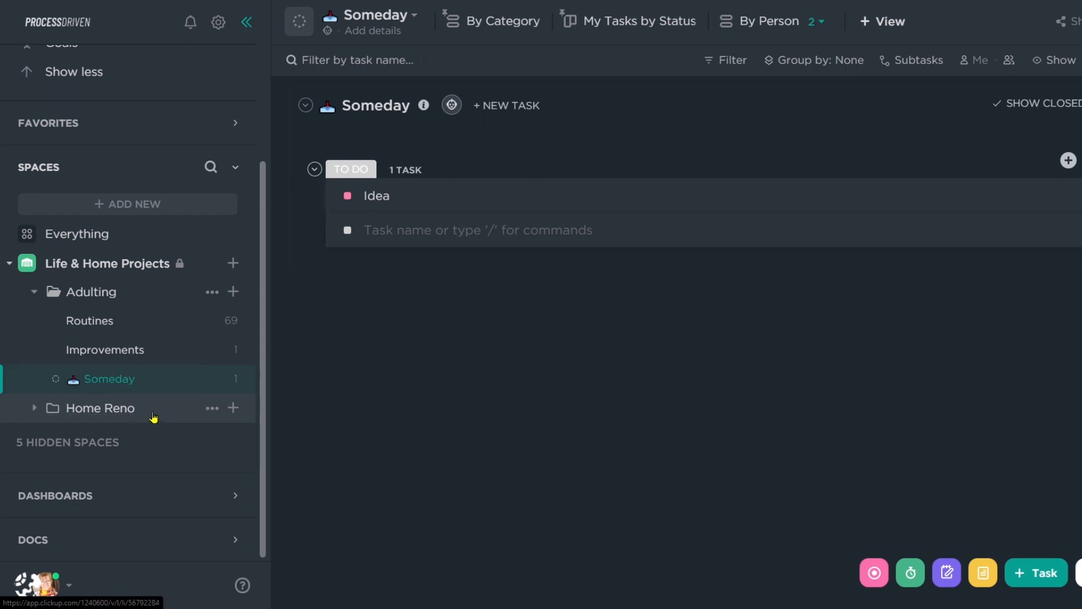
mouse_move(131, 413)
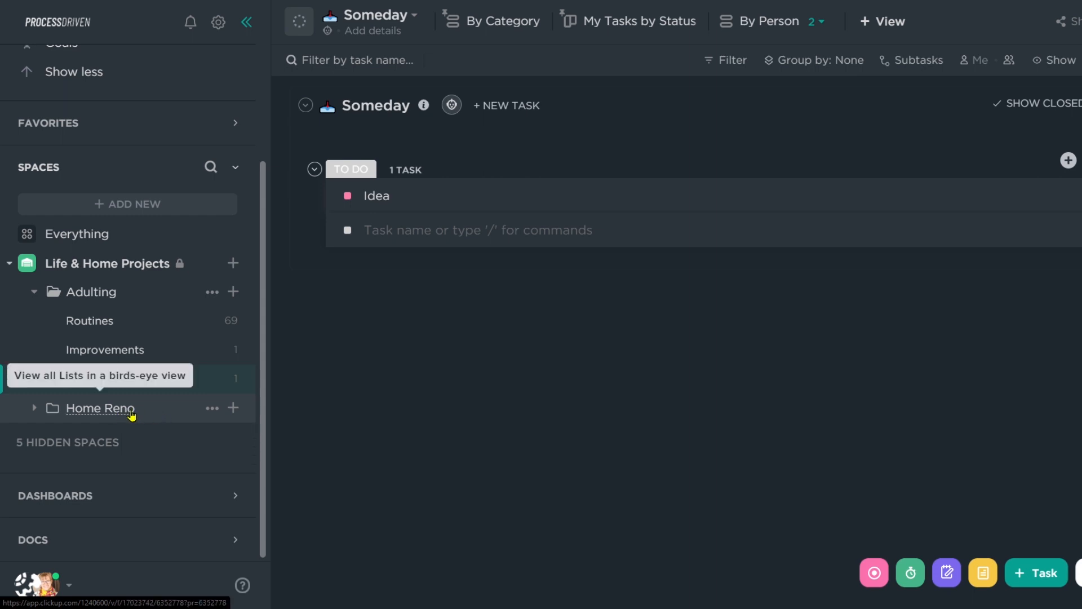
mouse_move(97, 409)
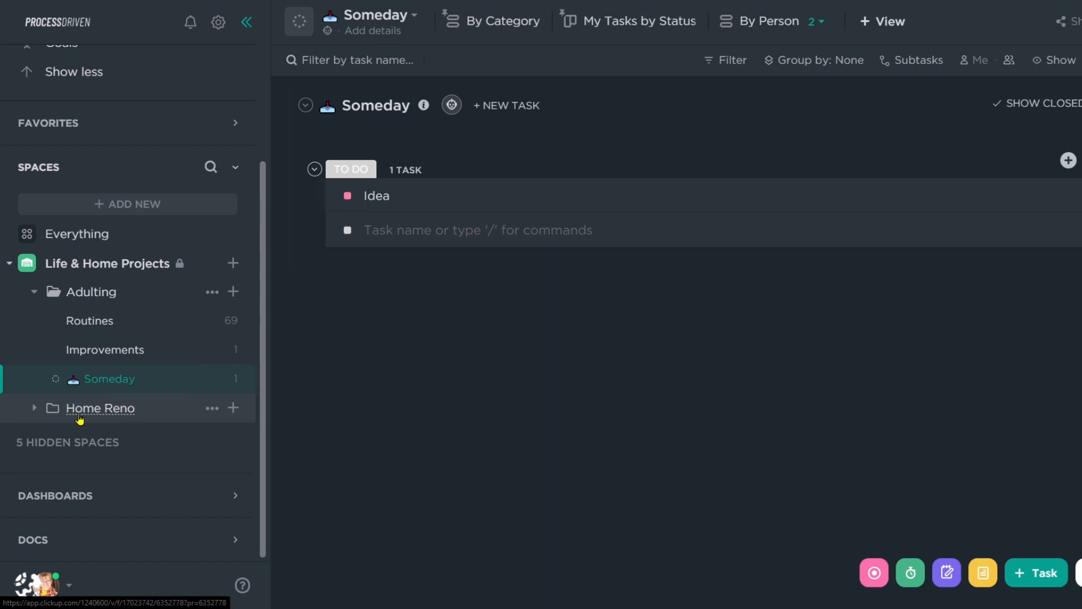
mouse_move(107, 414)
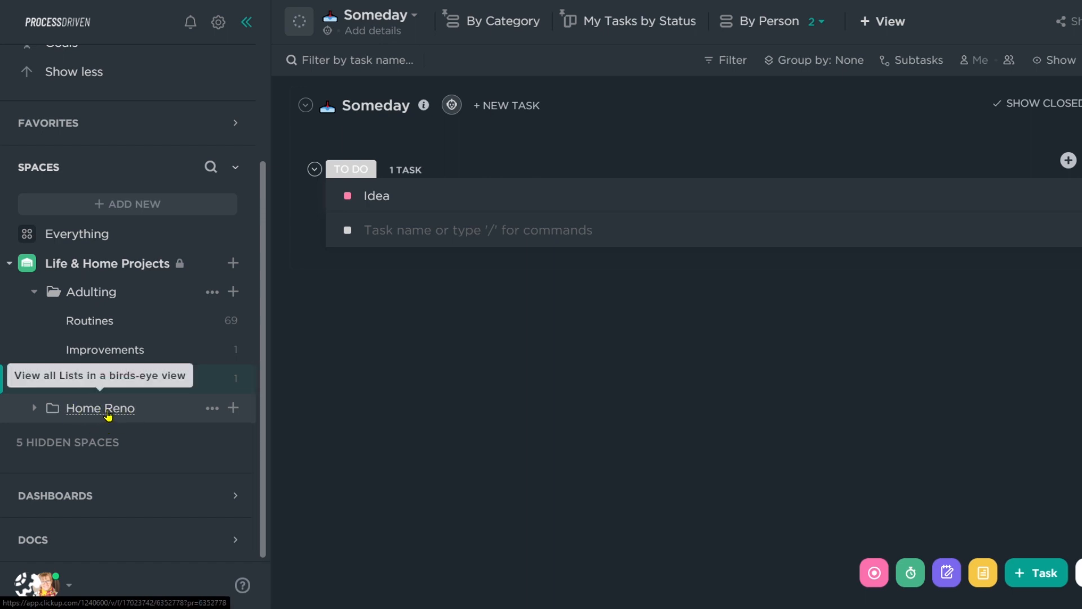